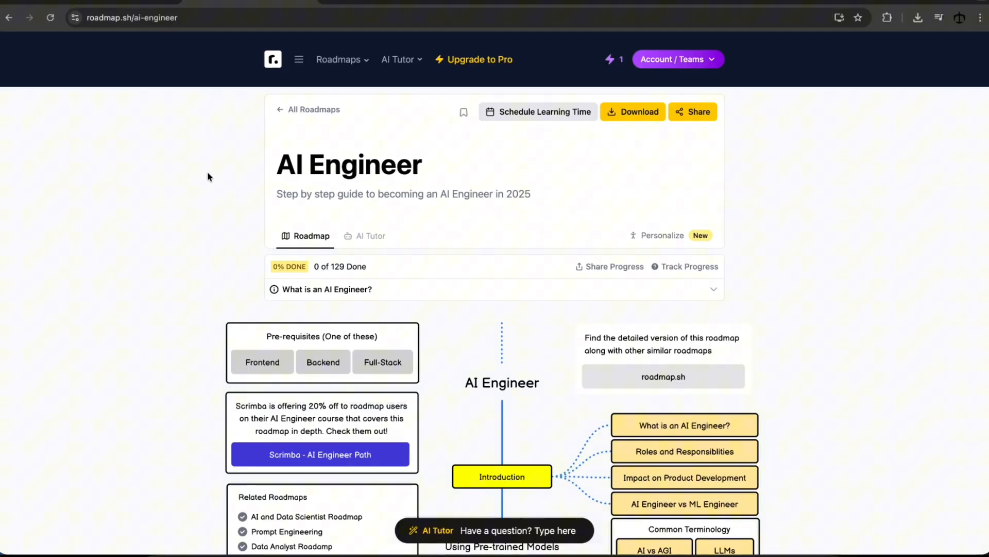
mouse_move(149, 34)
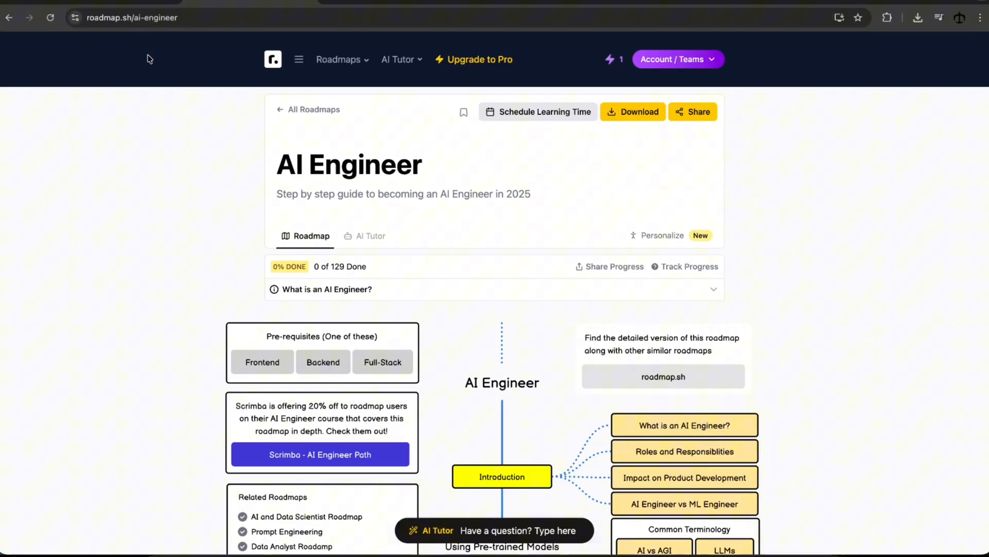
- Scroll to the 'AI Engineer vs ML Engineer' topic and change its status from Pending to Done
scroll("down", 3)
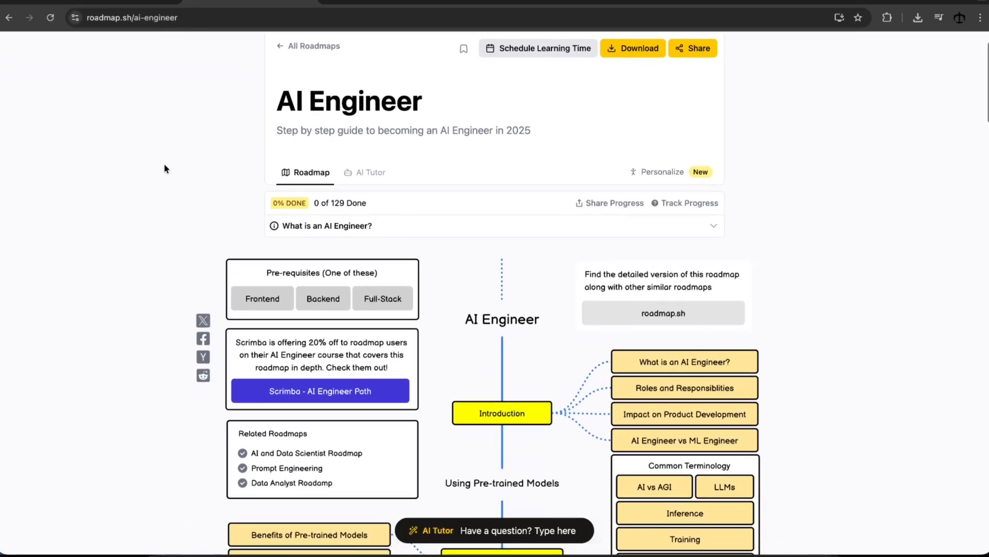
scroll("down", 3)
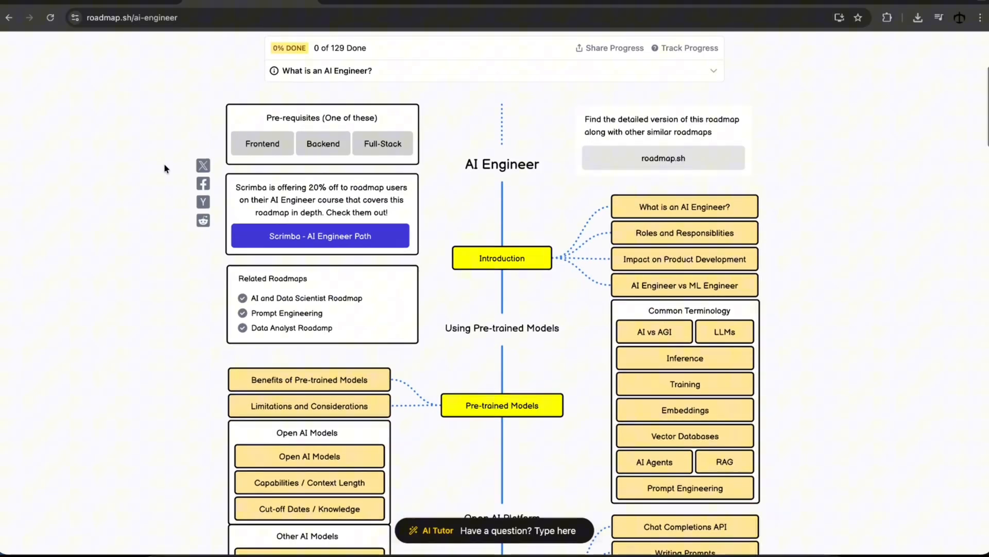
scroll("down", 3)
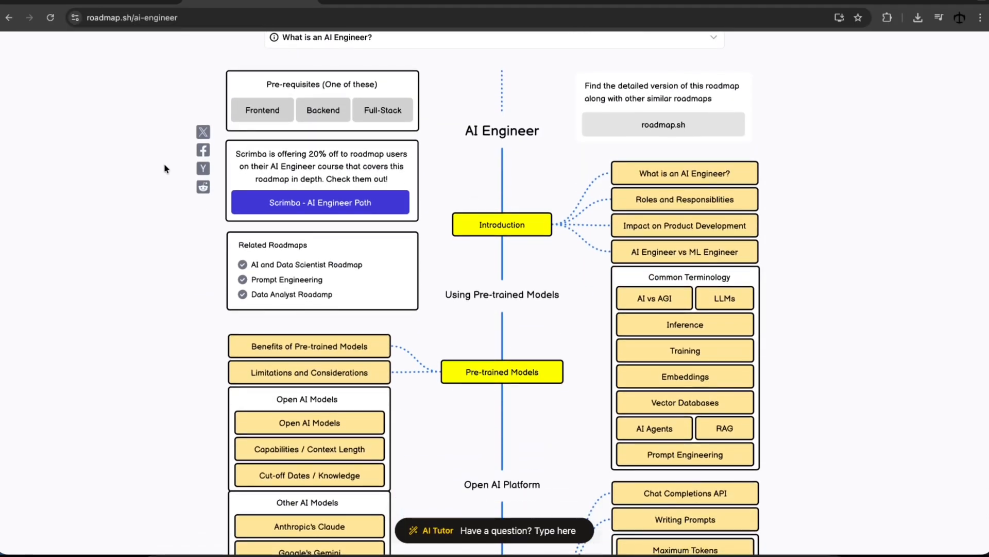
scroll("down", 3)
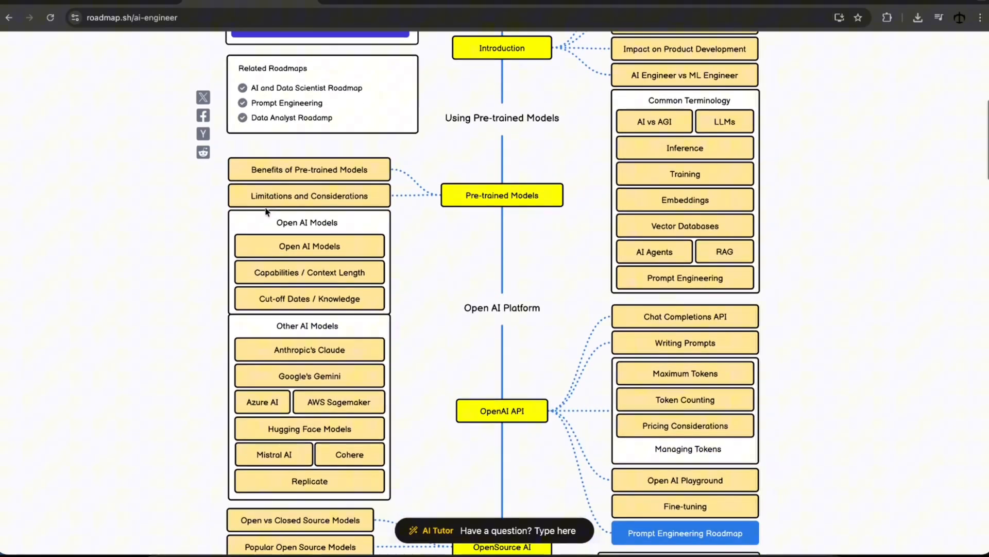
scroll("down", 3)
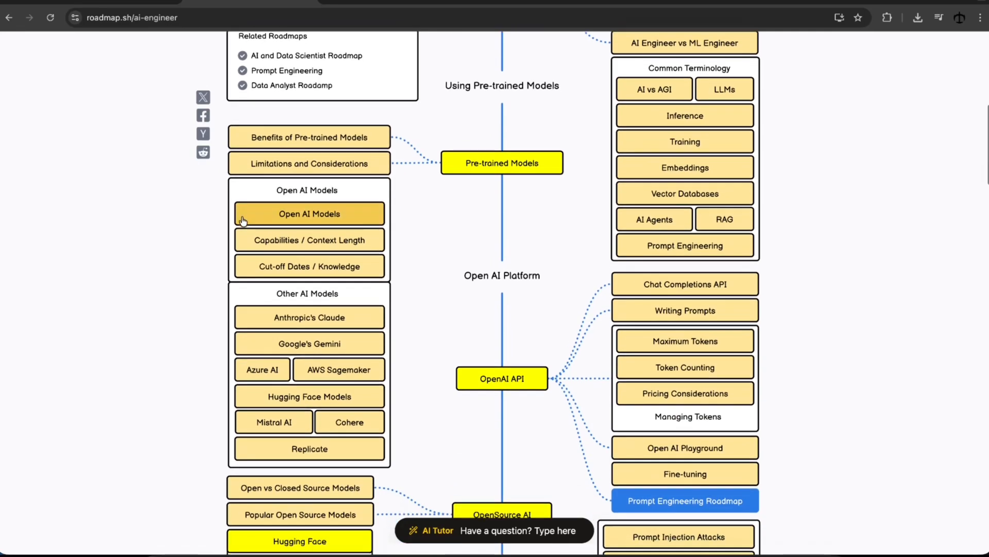
scroll("down", 3)
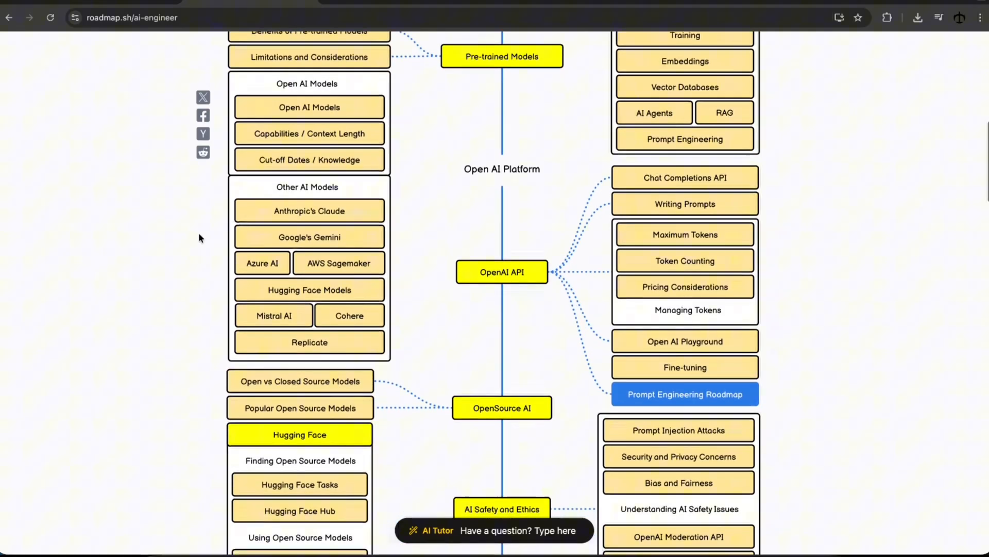
scroll("down", 3)
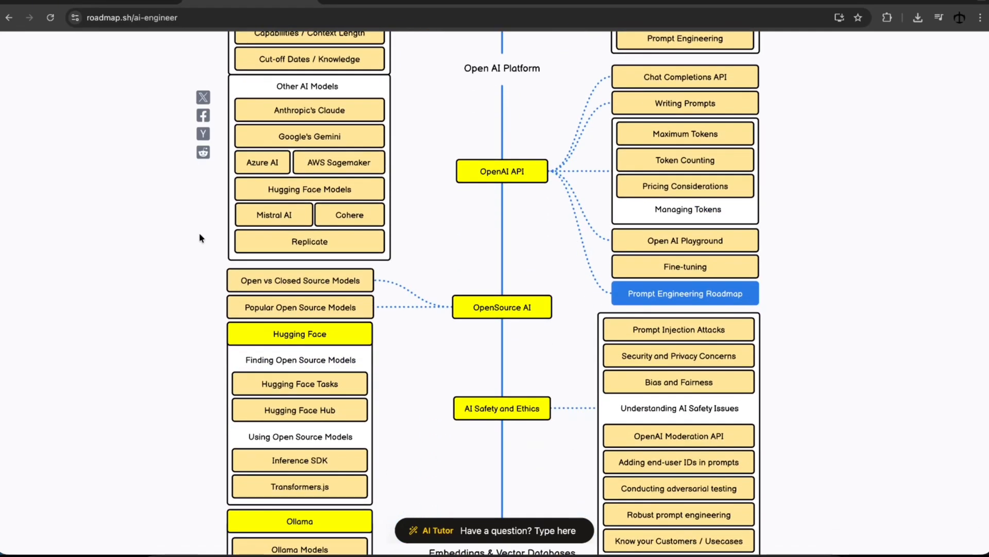
scroll("down", 3)
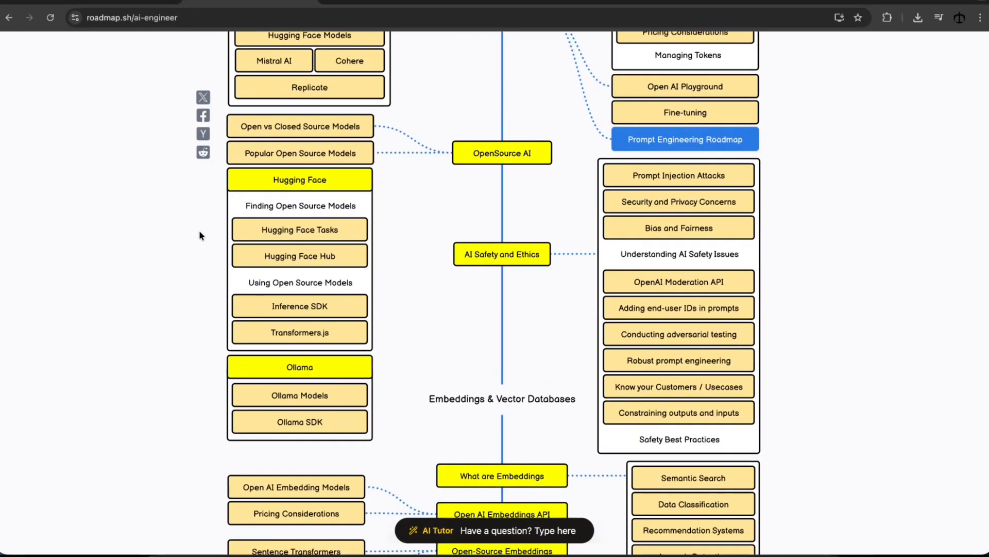
scroll("down", 3)
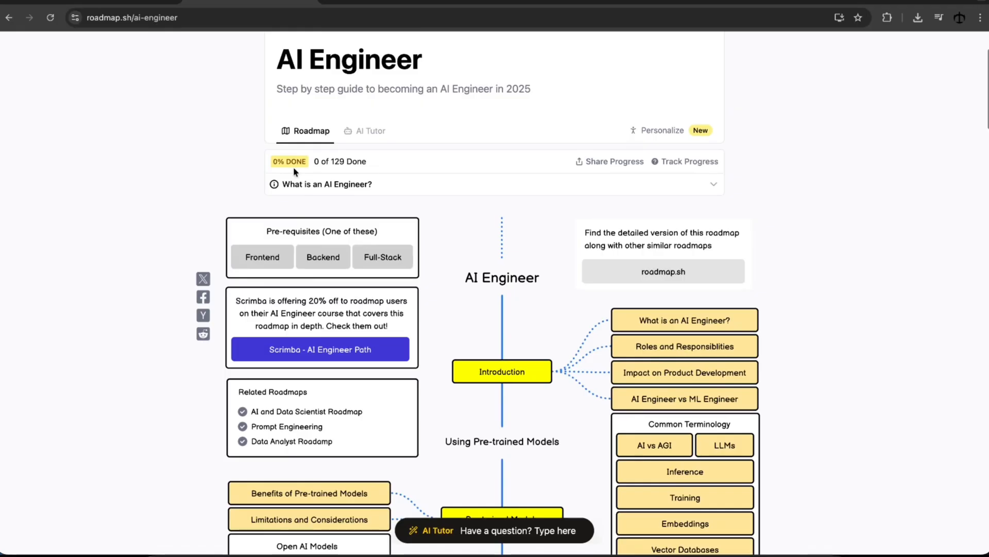
mouse_move(219, 199)
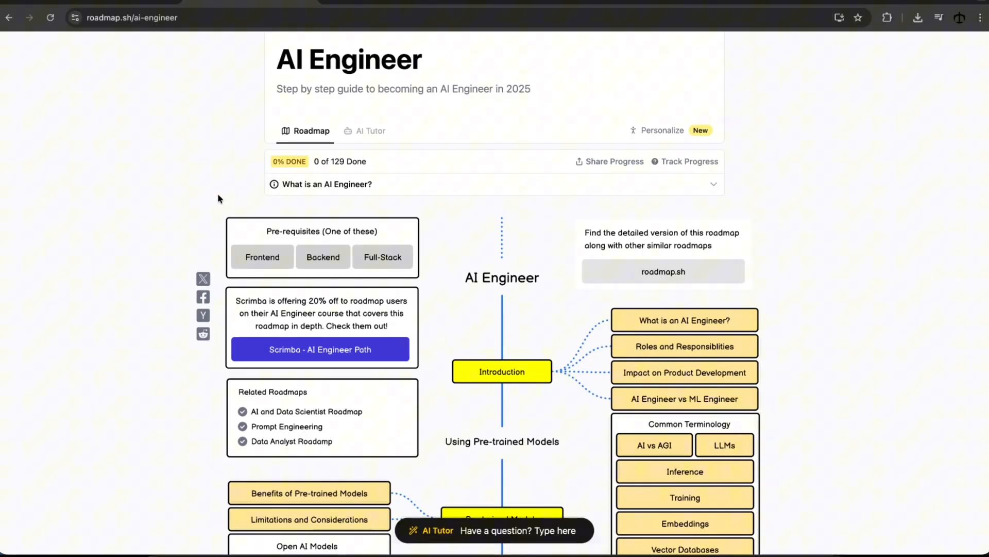
mouse_move(597, 340)
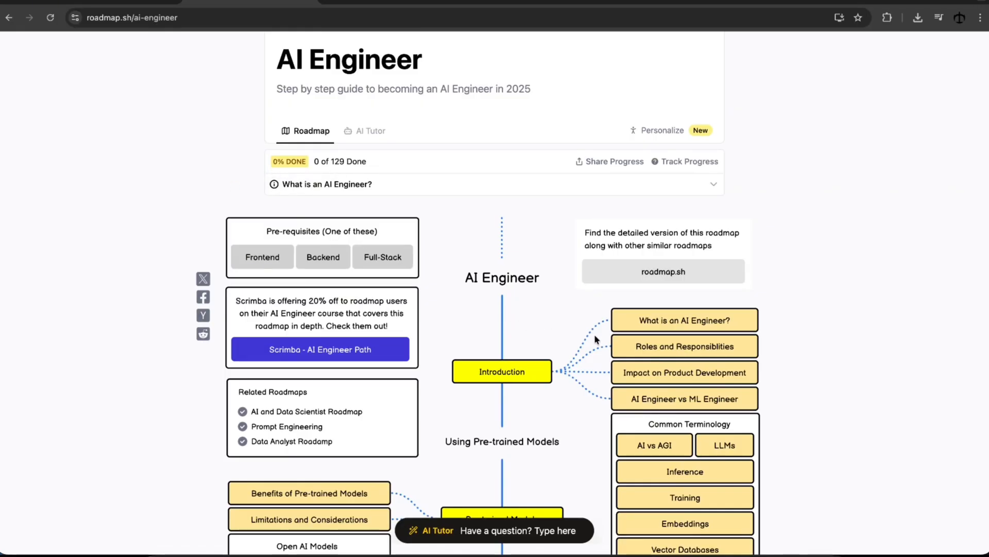
scroll("down", 3)
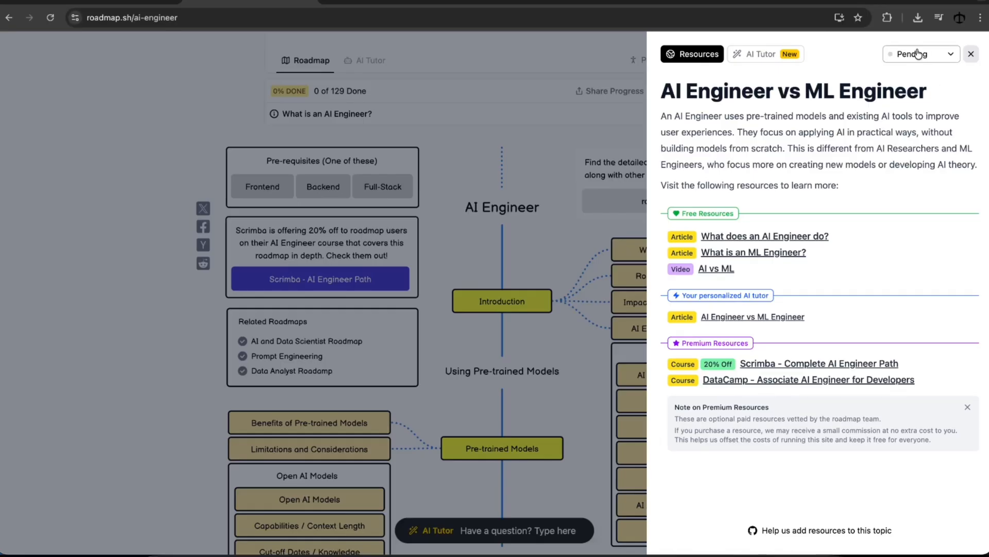
left_click(919, 54)
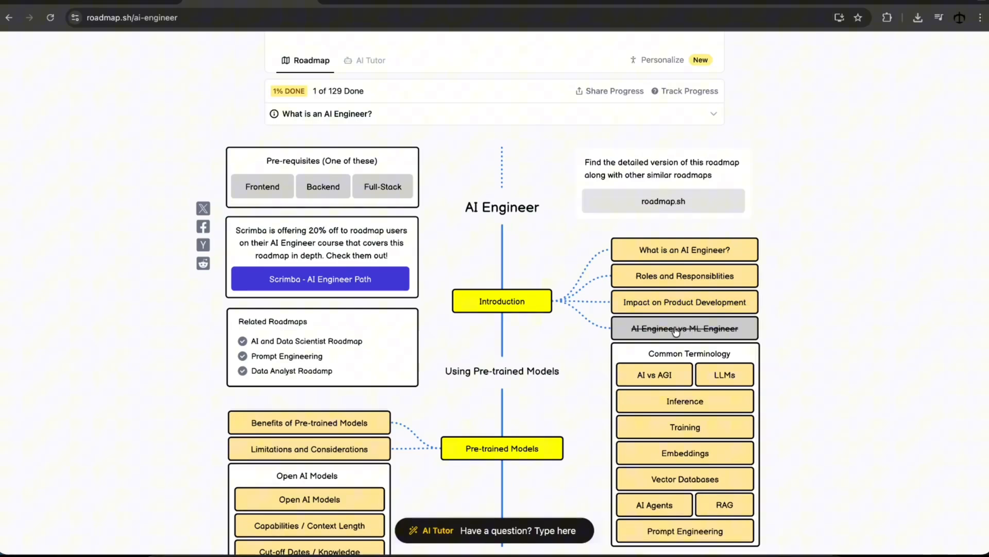
mouse_move(564, 325)
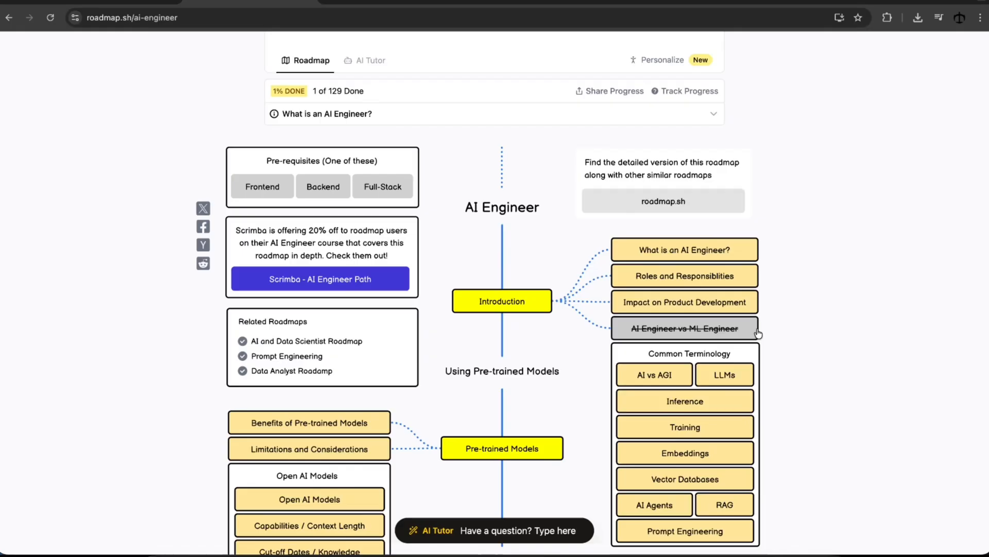
mouse_move(768, 322)
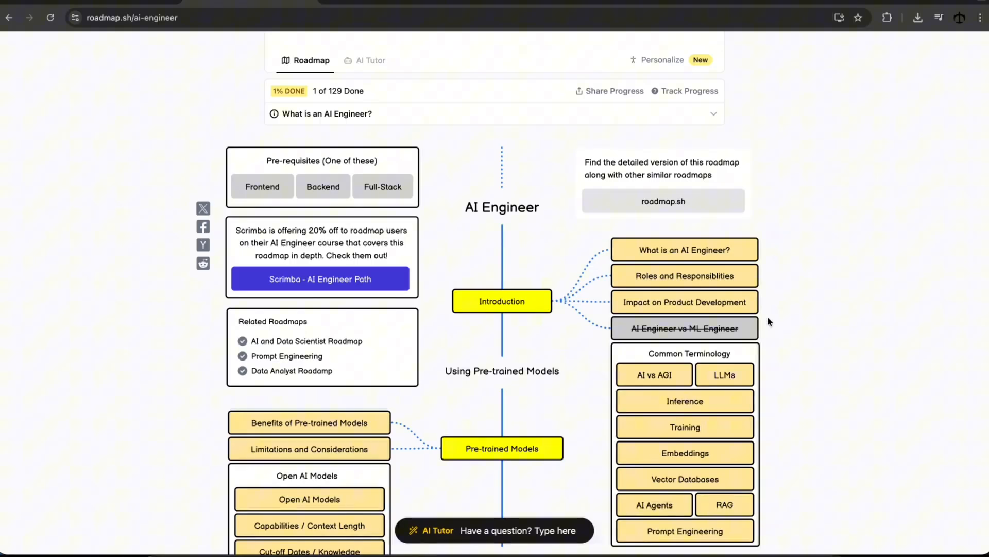
scroll("down", 3)
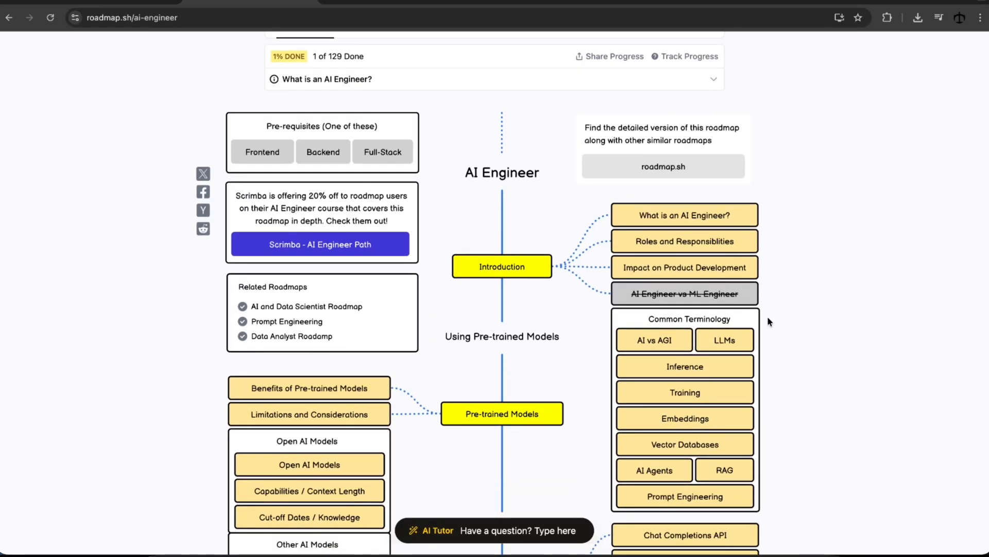
mouse_move(700, 282)
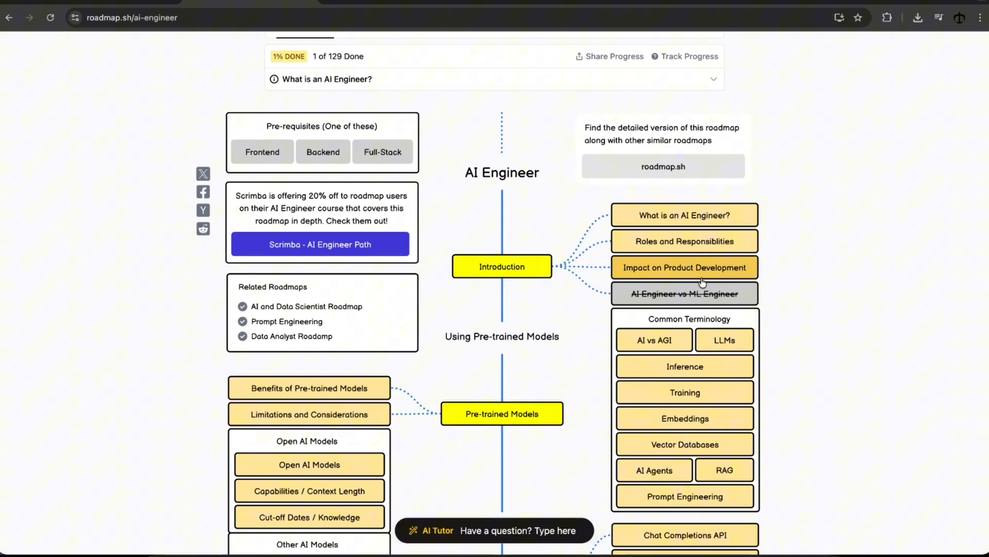
mouse_move(775, 276)
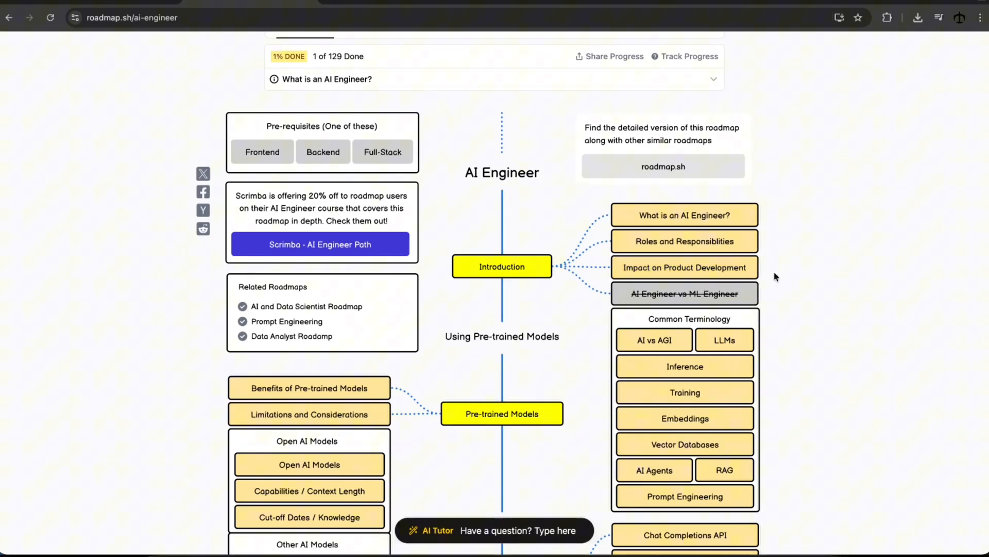
mouse_move(805, 305)
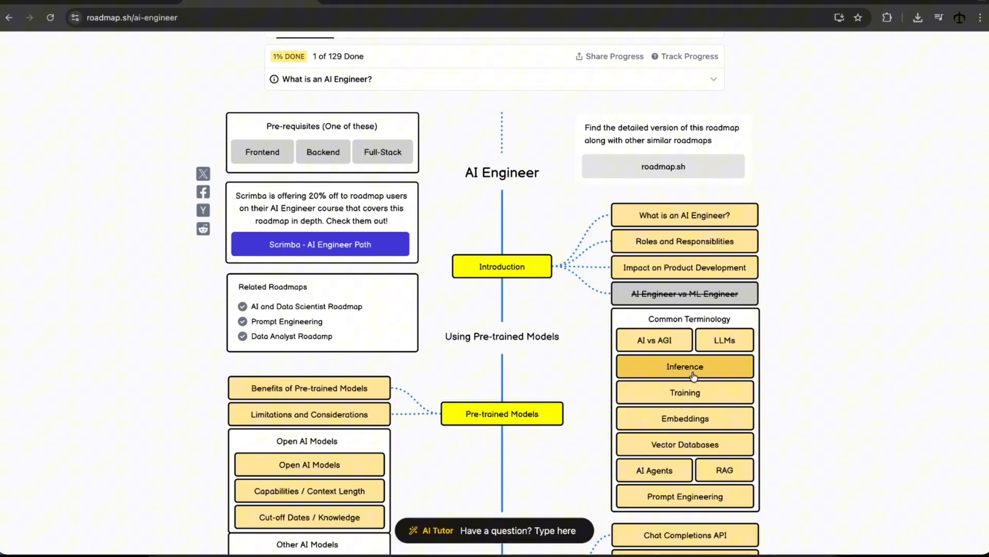
mouse_move(834, 371)
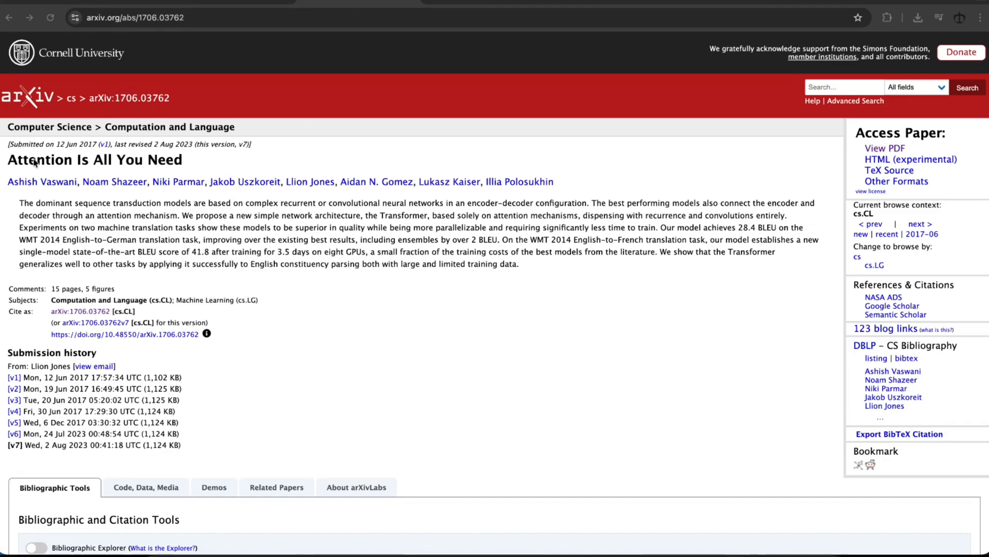
mouse_move(257, 189)
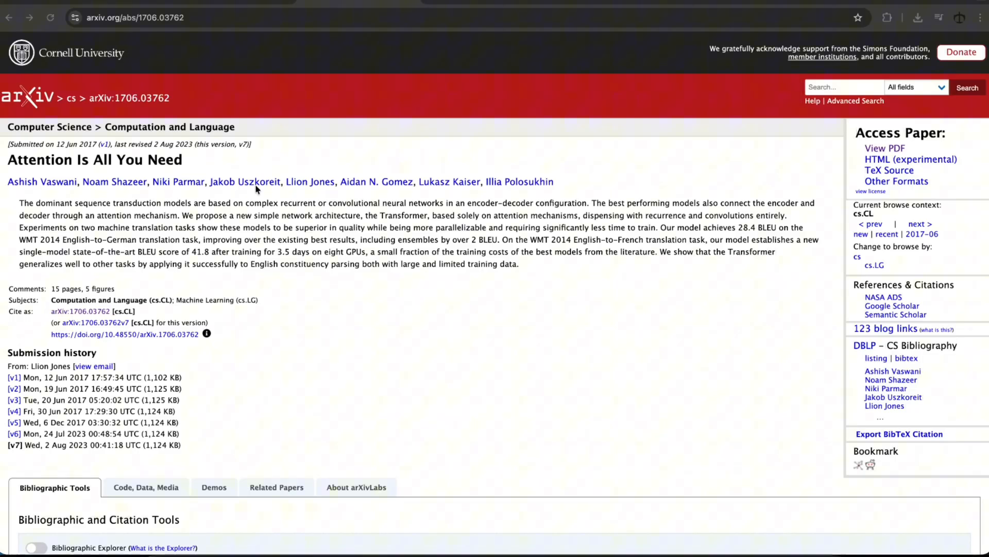
mouse_move(792, 175)
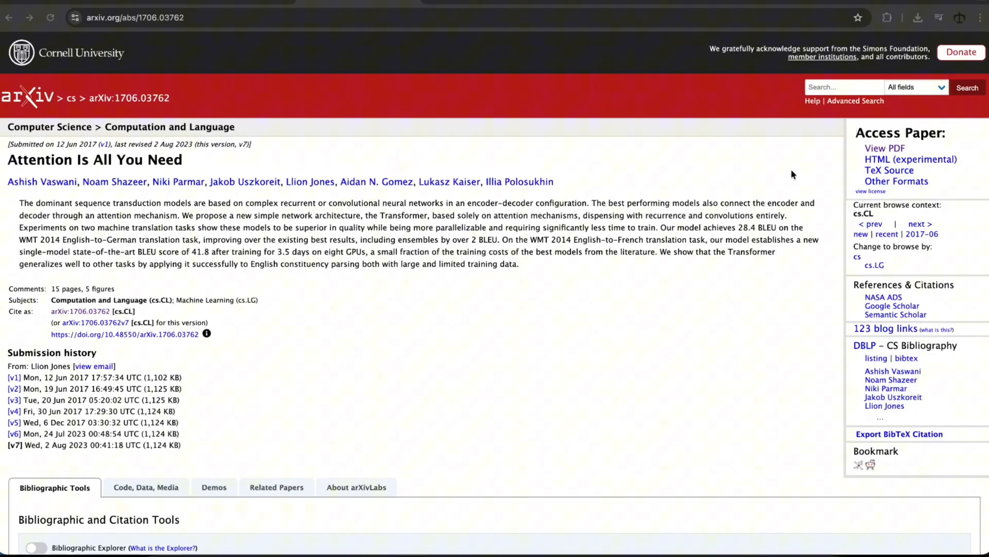
mouse_move(894, 152)
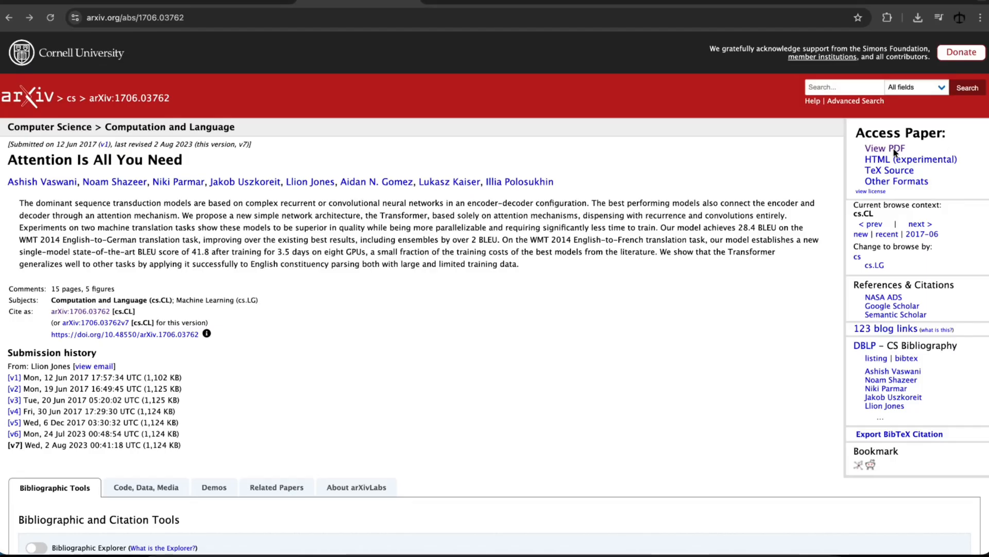
mouse_move(884, 148)
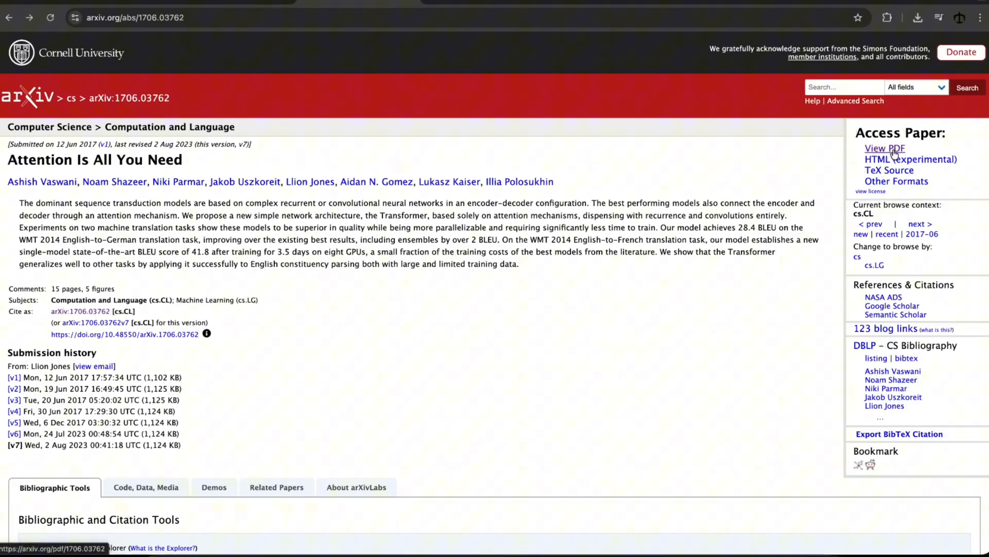
- Open the PDF of arXiv paper 1706.03762 via View PDF
left_click(885, 148)
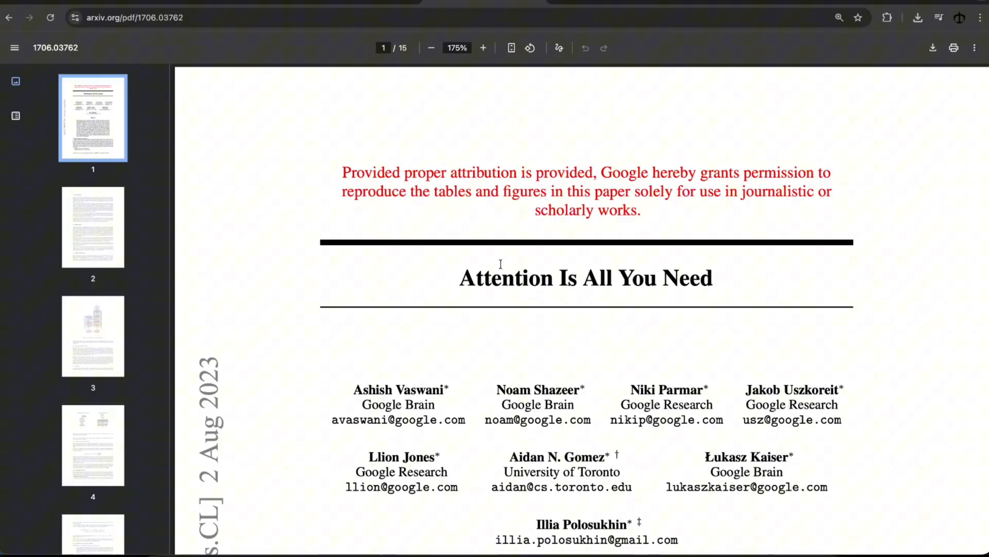
- Scroll the PDF from the title page down to Figure 1 on page 3
scroll("down", 3)
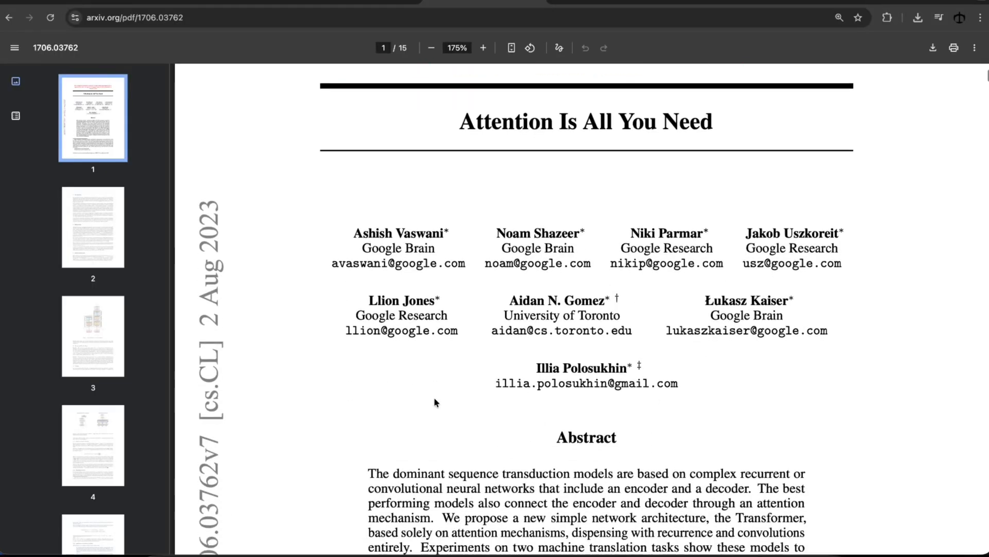
scroll("down", 3)
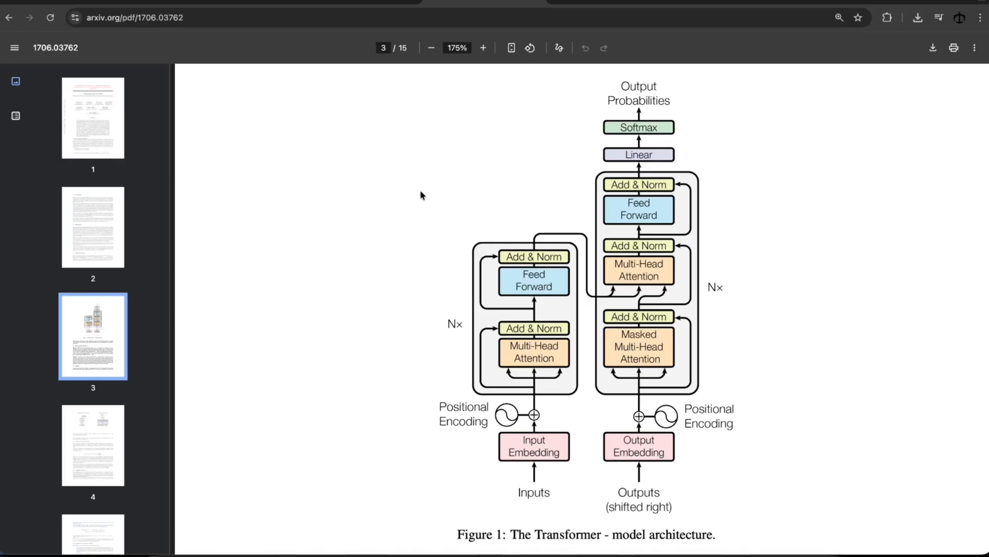
mouse_move(400, 179)
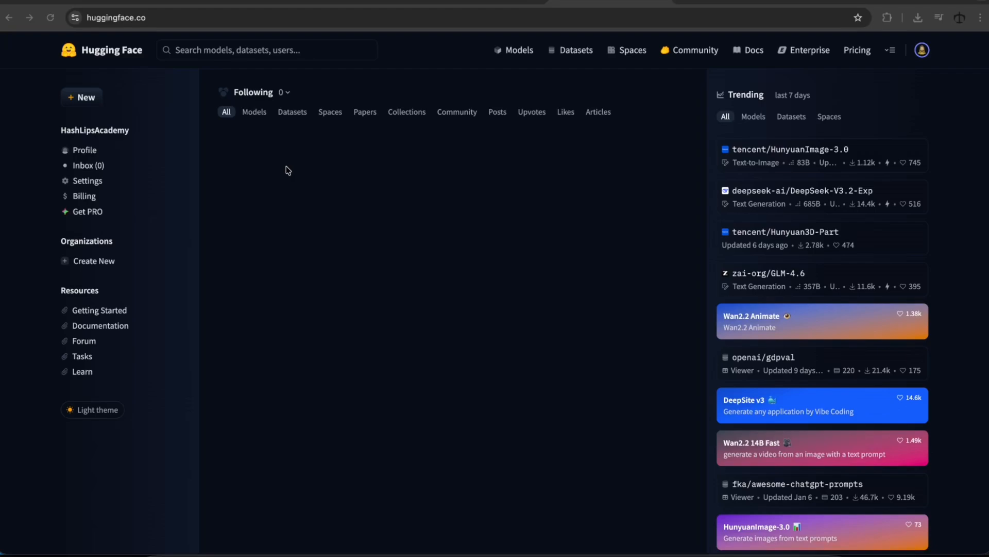
mouse_move(467, 256)
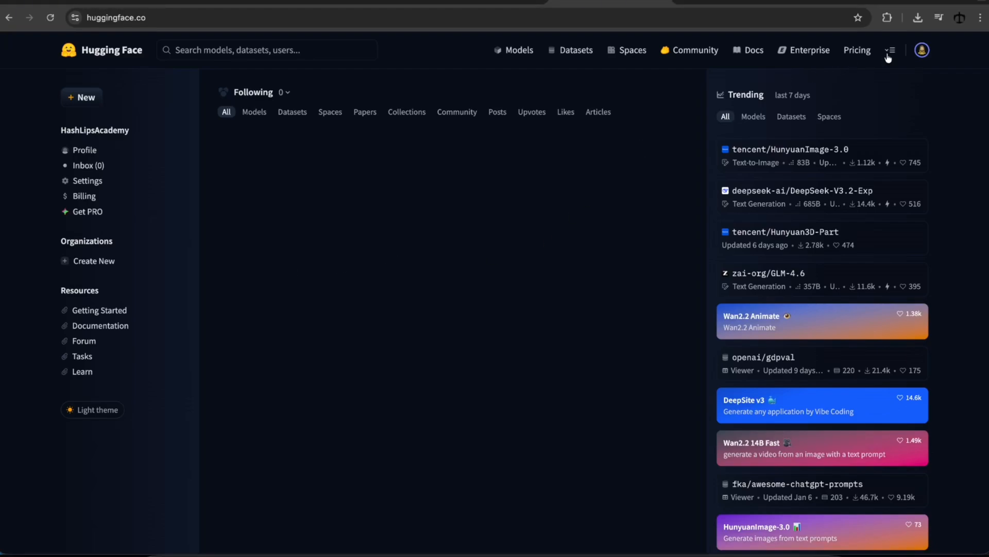
- Go to Learn under Community in the more-options menu and browse the course list
left_click(890, 50)
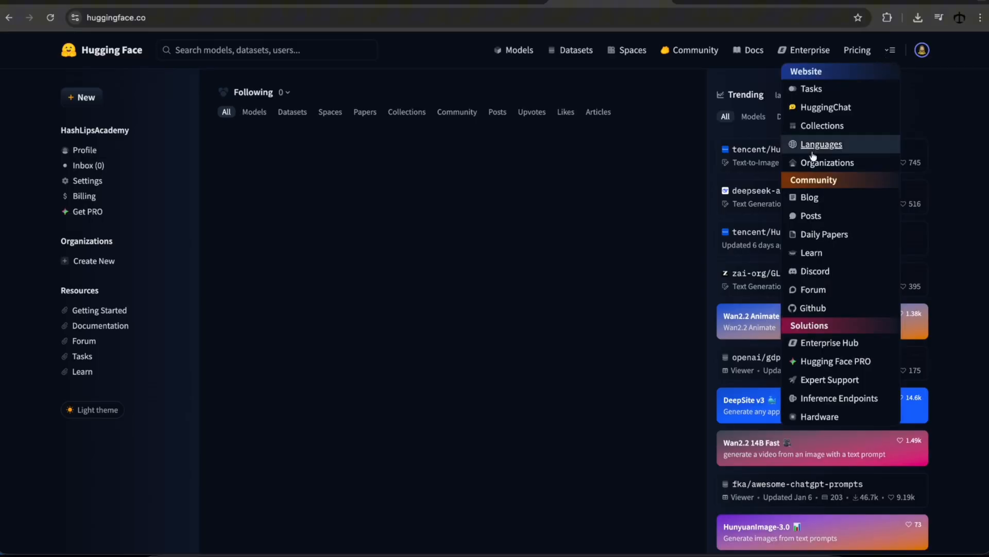
mouse_move(811, 252)
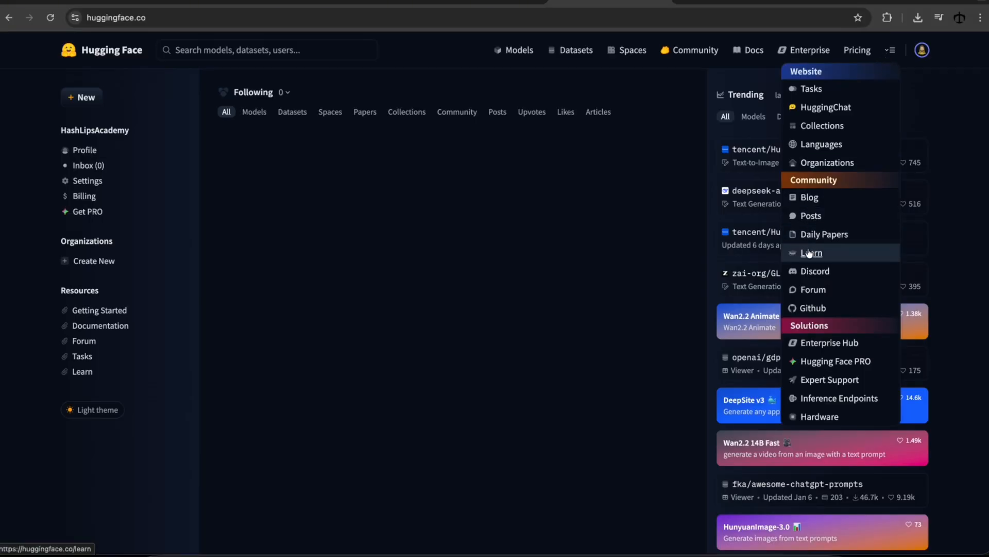
left_click(812, 253)
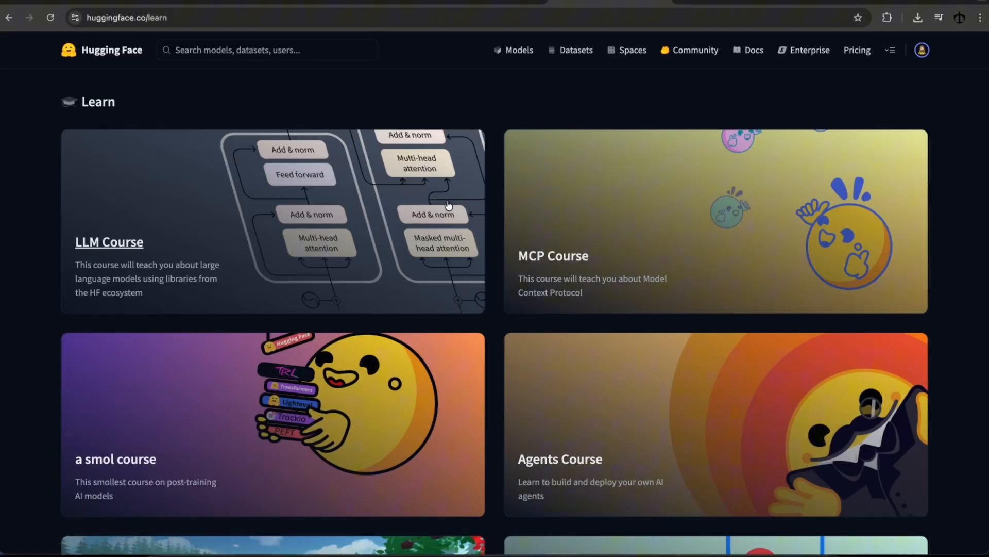
mouse_move(553, 256)
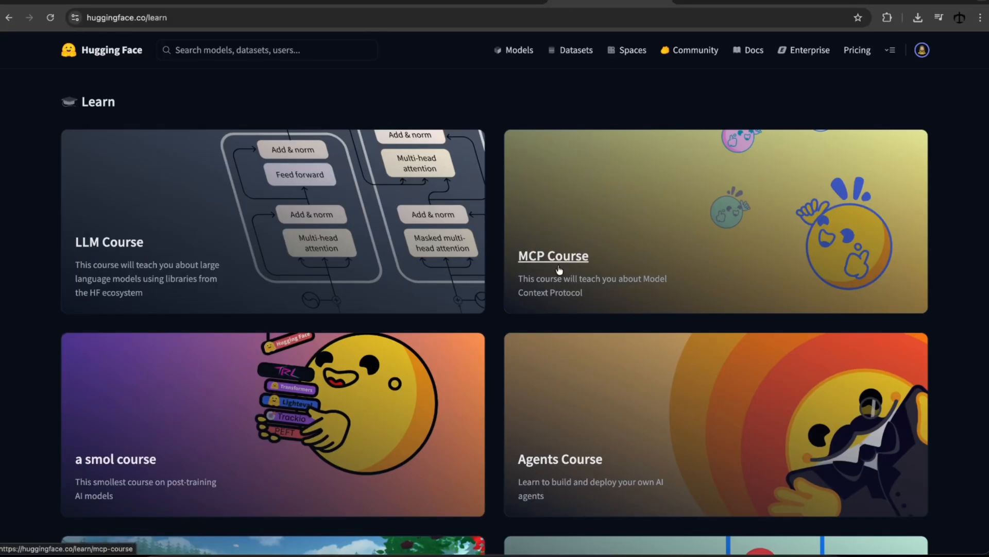
scroll("down", 3)
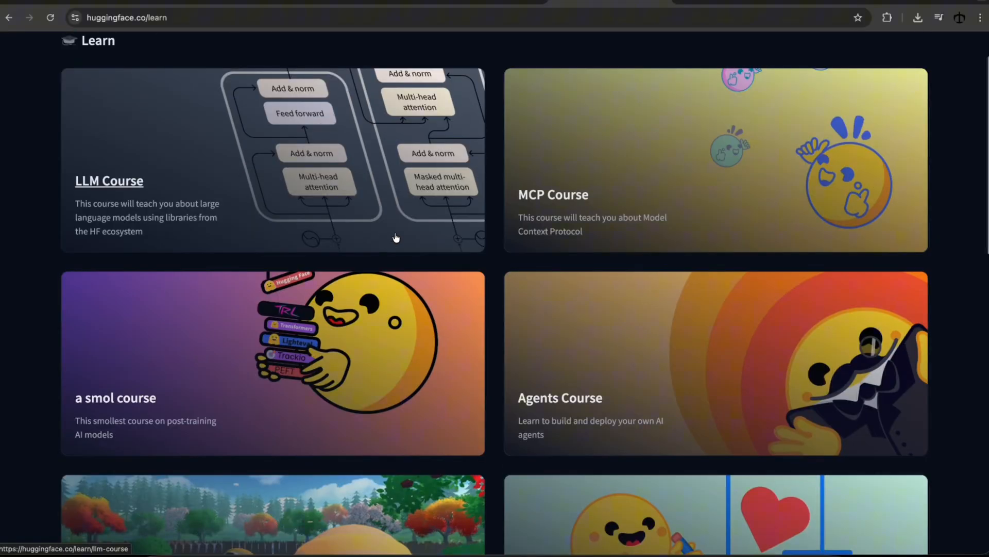
scroll("down", 3)
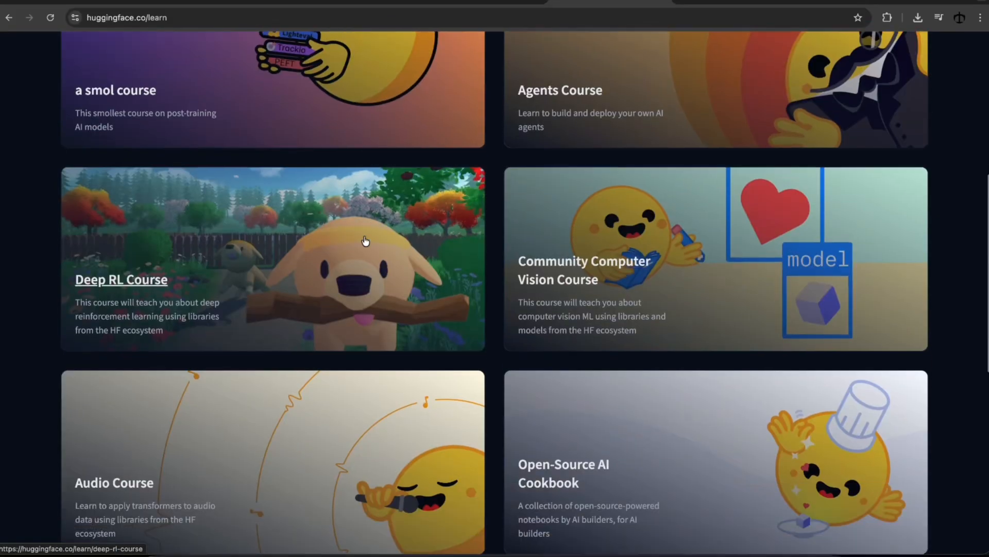
scroll("up", 3)
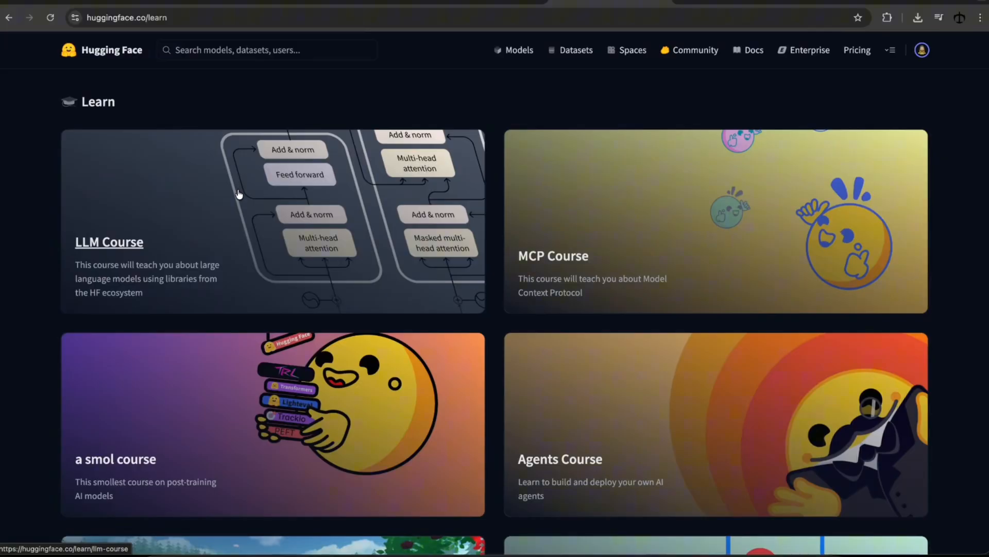
mouse_move(272, 185)
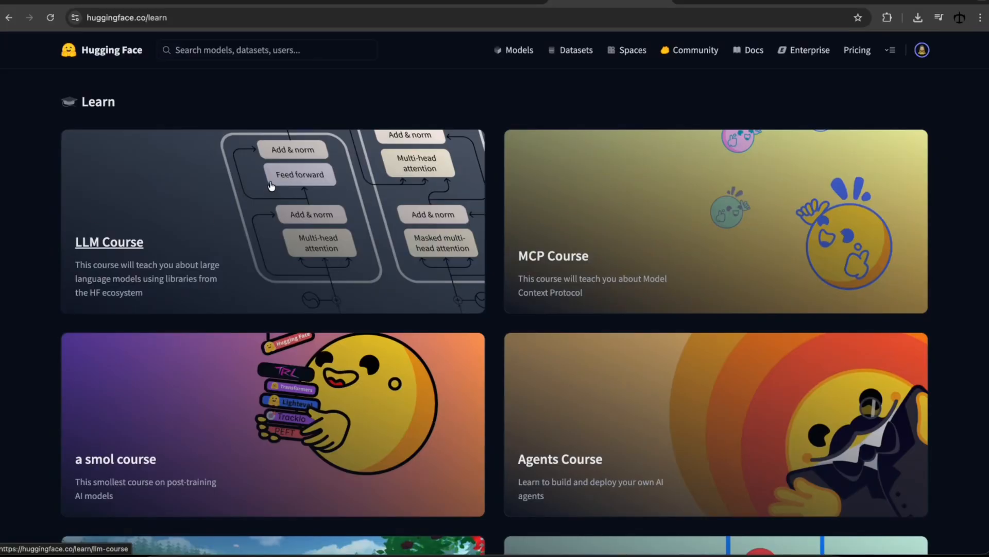
mouse_move(391, 424)
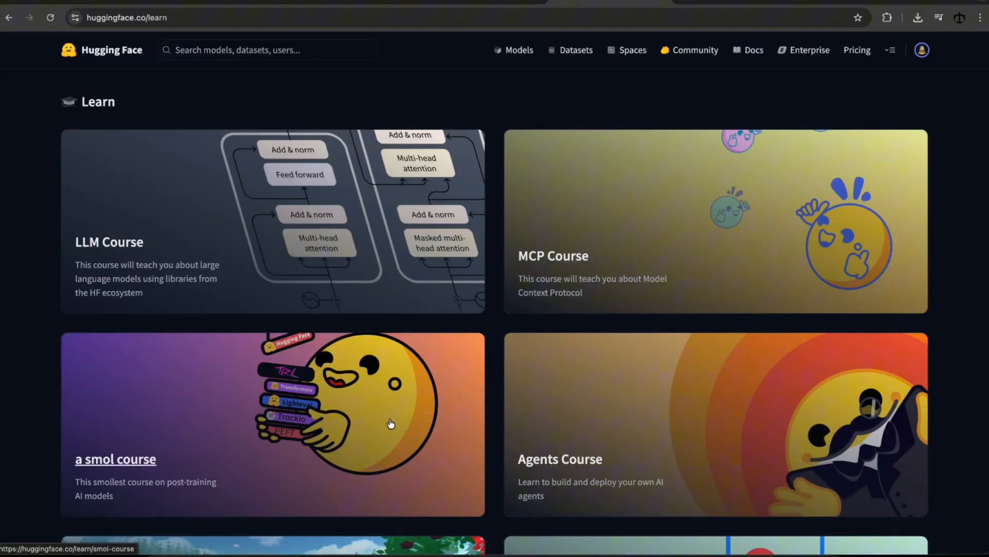
left_click(108, 242)
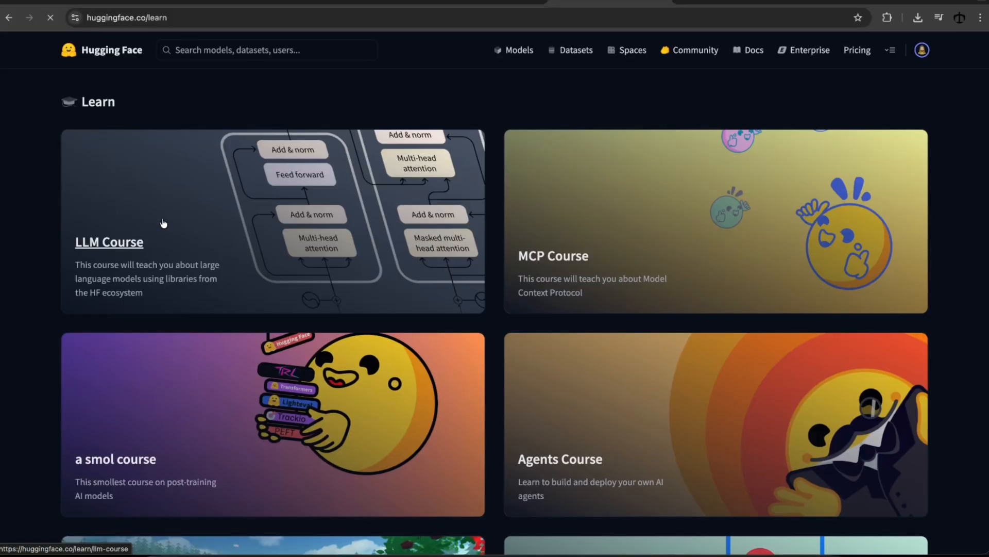
- Open the LLM Course card and skim its Chapter 1 Introduction page
left_click(109, 242)
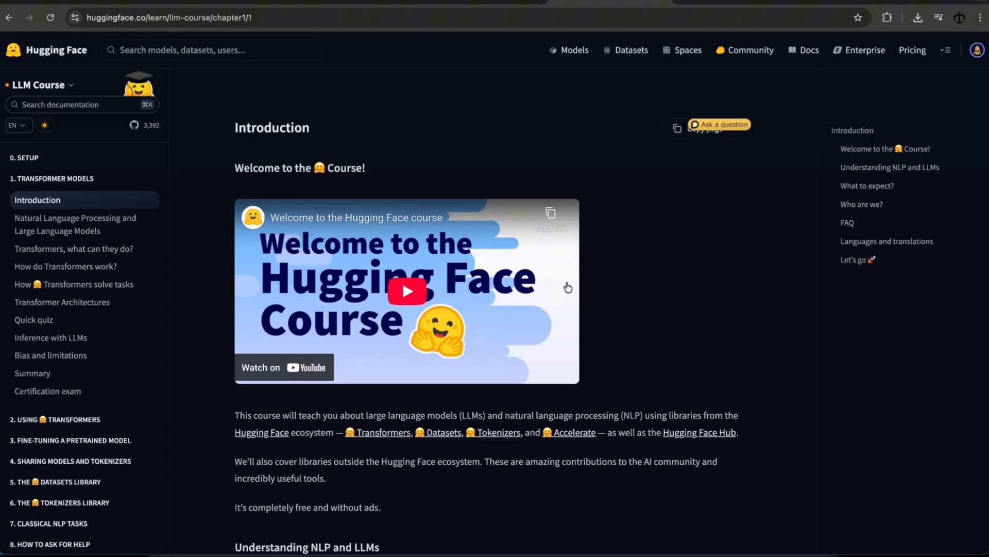
scroll("down", 3)
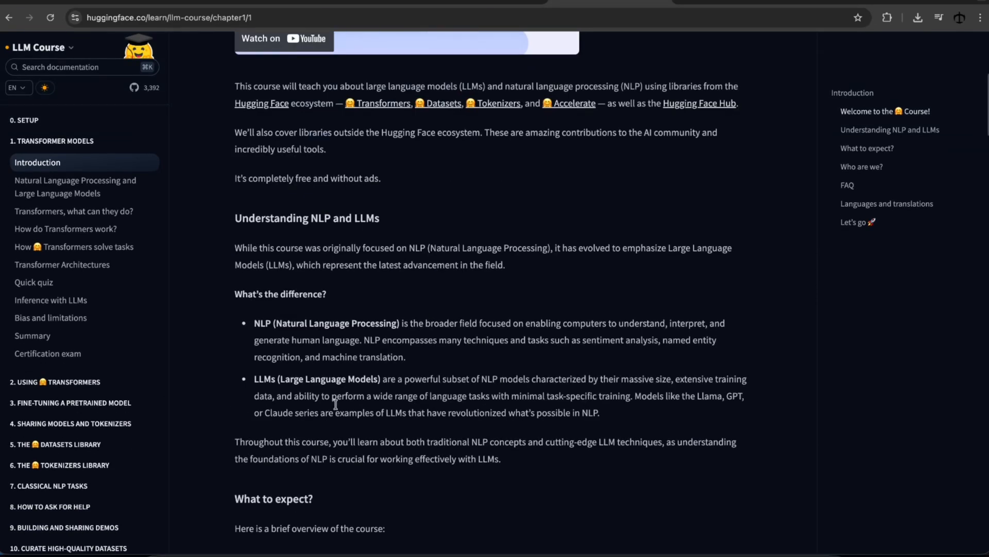
scroll("up", 3)
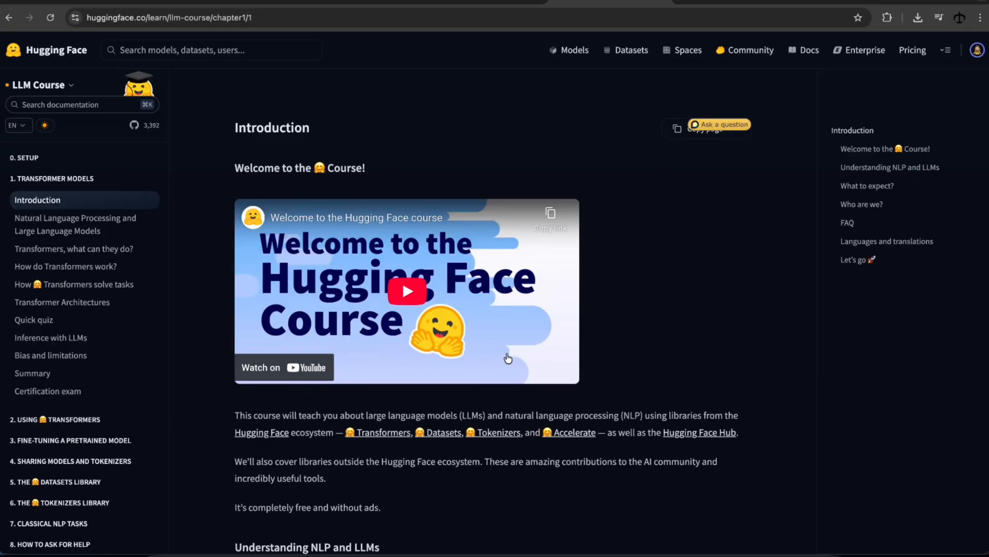
mouse_move(649, 329)
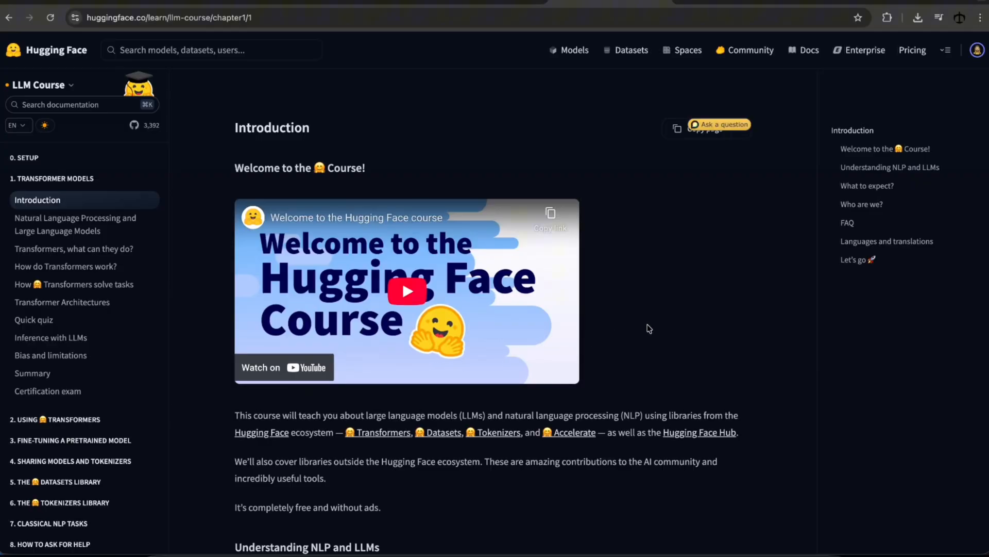
mouse_move(723, 246)
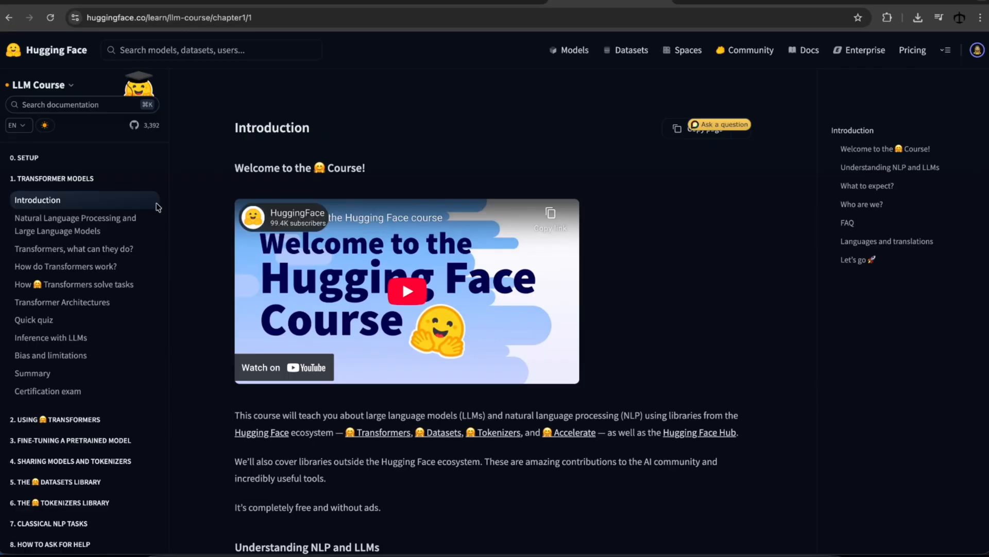
mouse_move(635, 320)
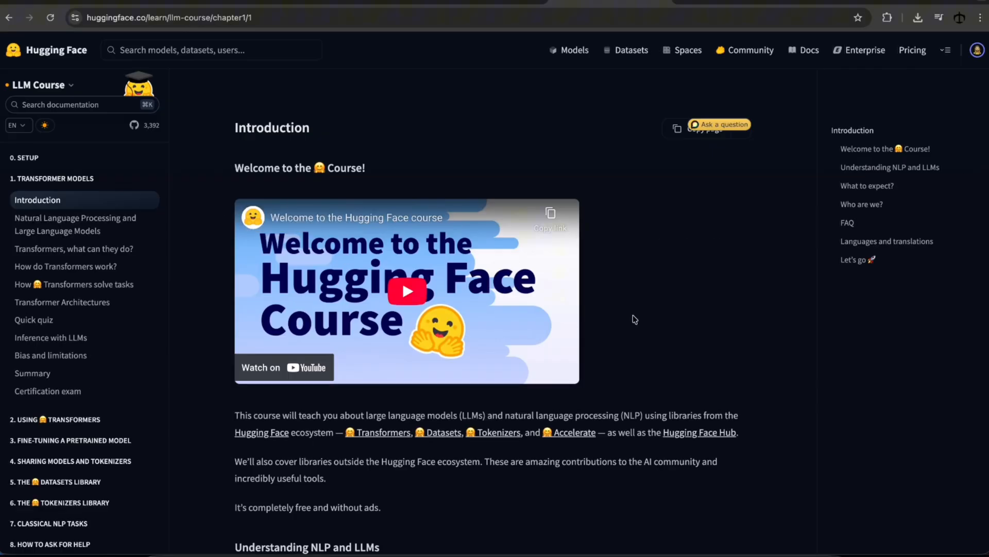
mouse_move(649, 298)
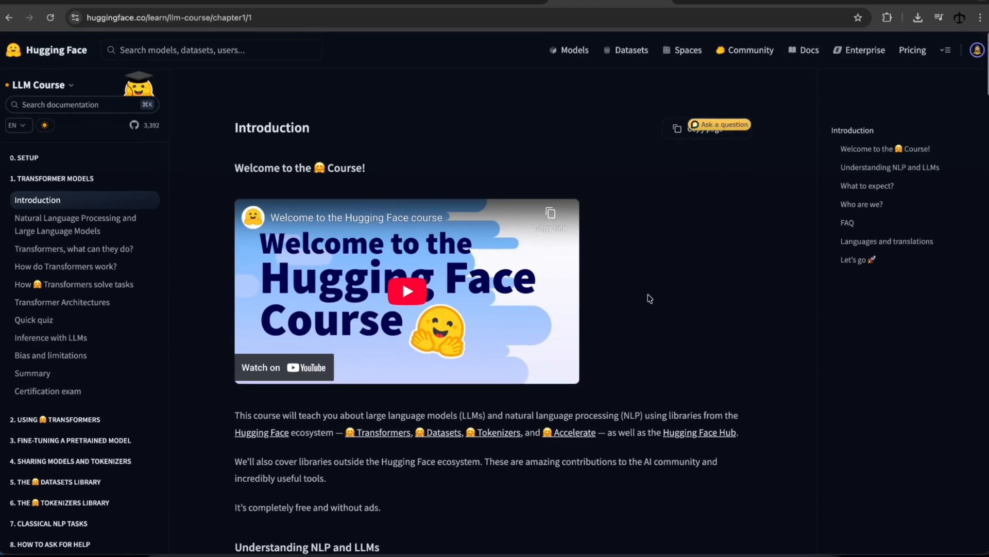
mouse_move(642, 318)
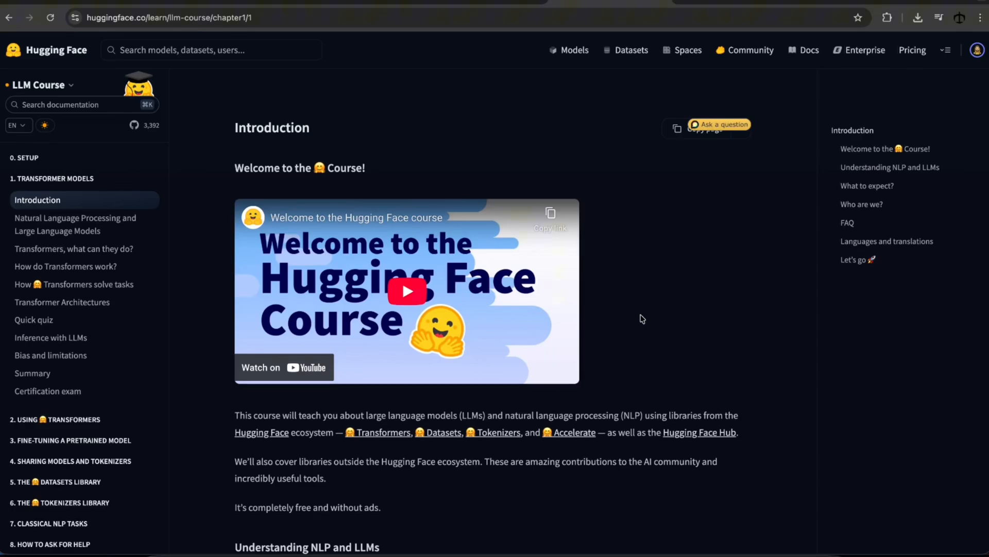
mouse_move(209, 261)
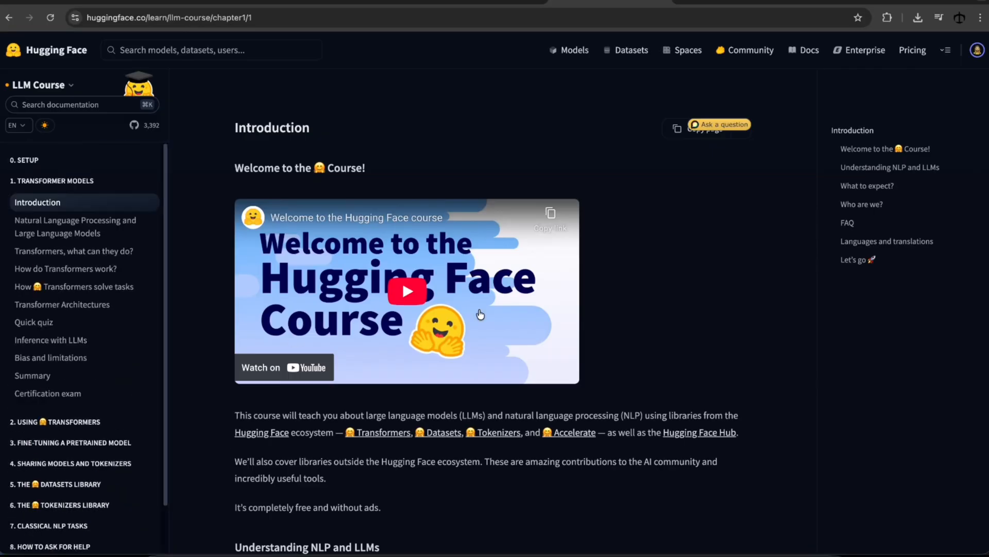
mouse_move(672, 315)
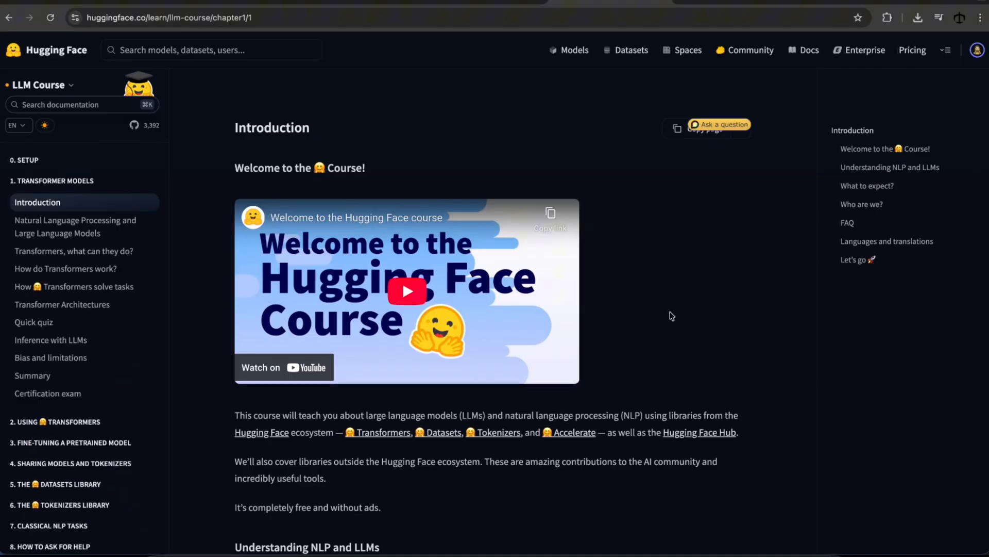